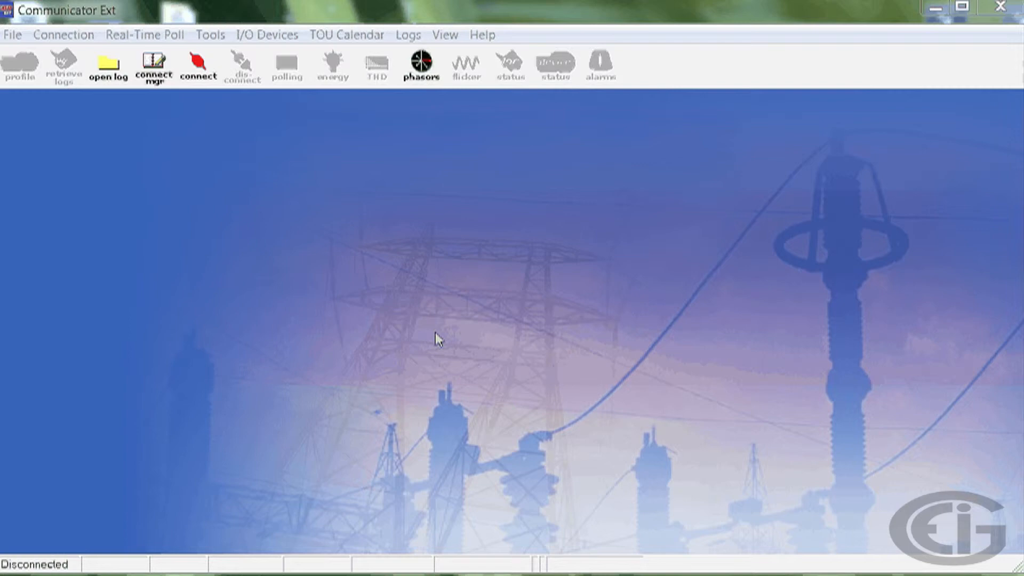
pyautogui.moveTo(290, 188)
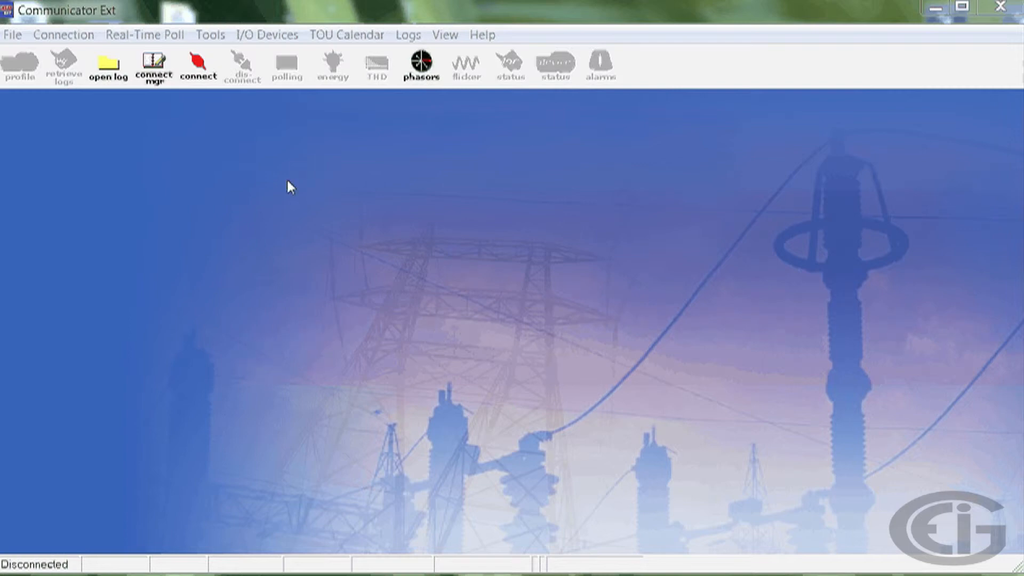
pyautogui.moveTo(274, 176)
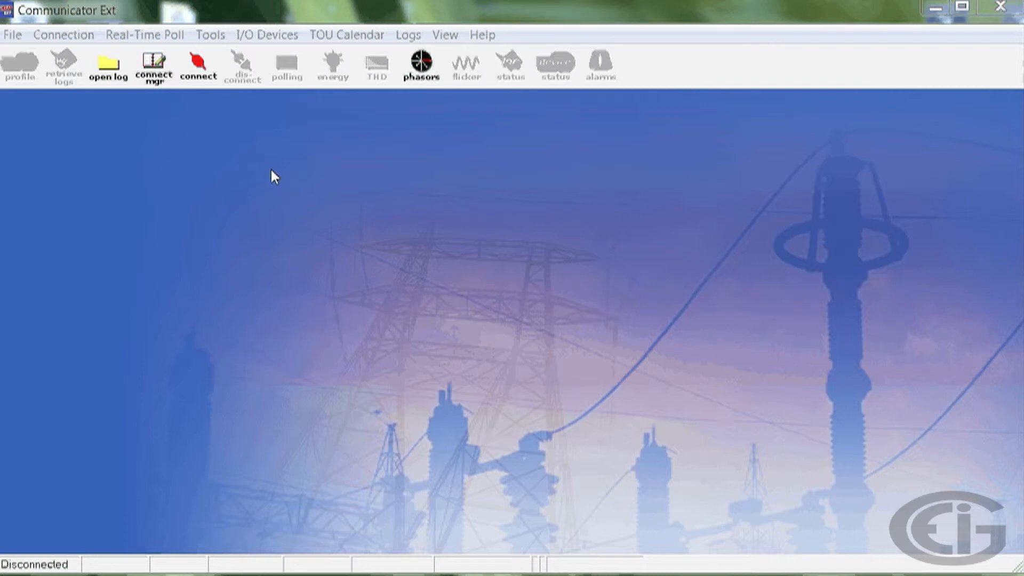
# Step: Connect to the Shark200 meter over the network at host 10.0.0.2, port 502
pyautogui.click(197, 65)
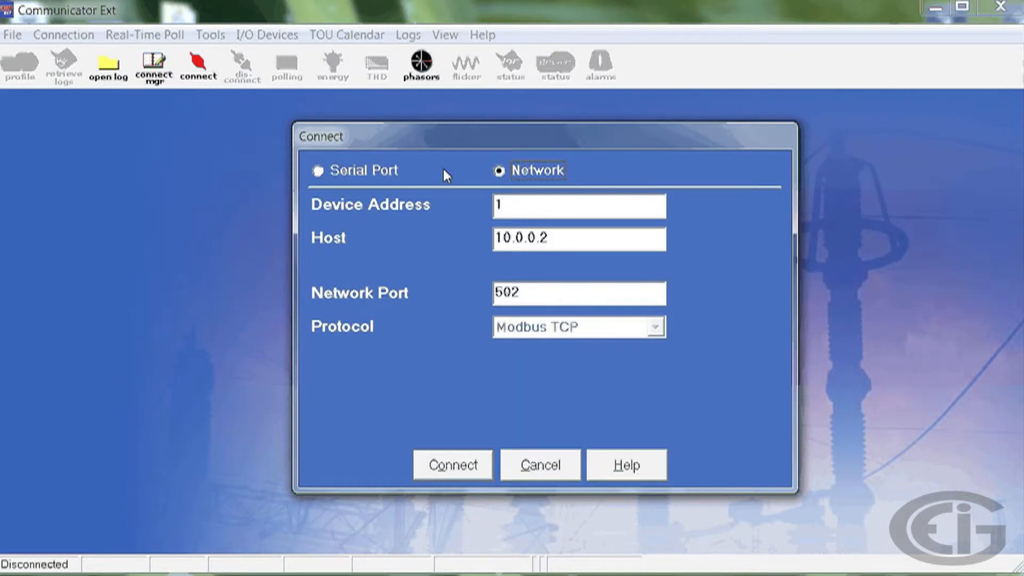
pyautogui.click(578, 238)
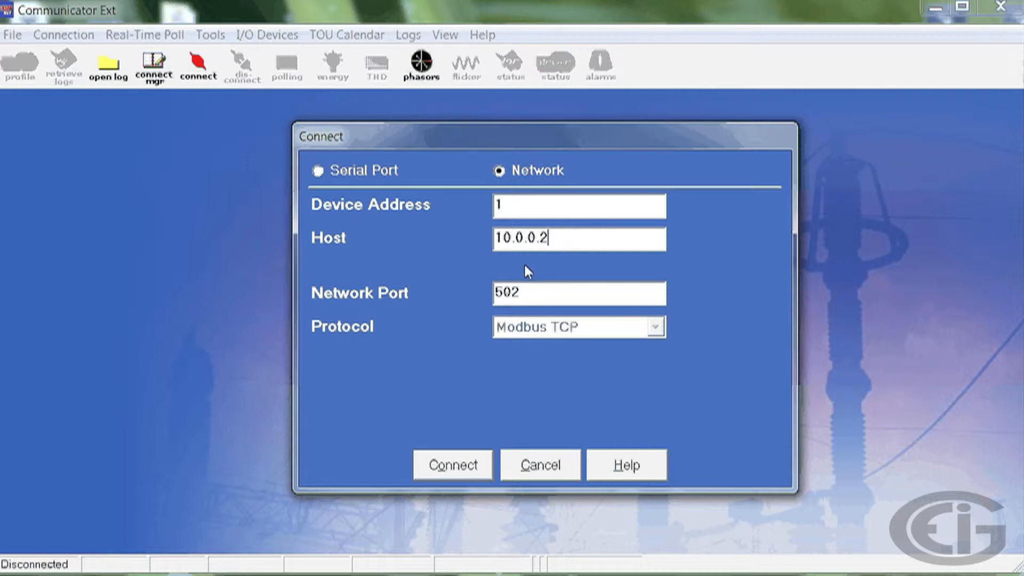
pyautogui.moveTo(476, 292)
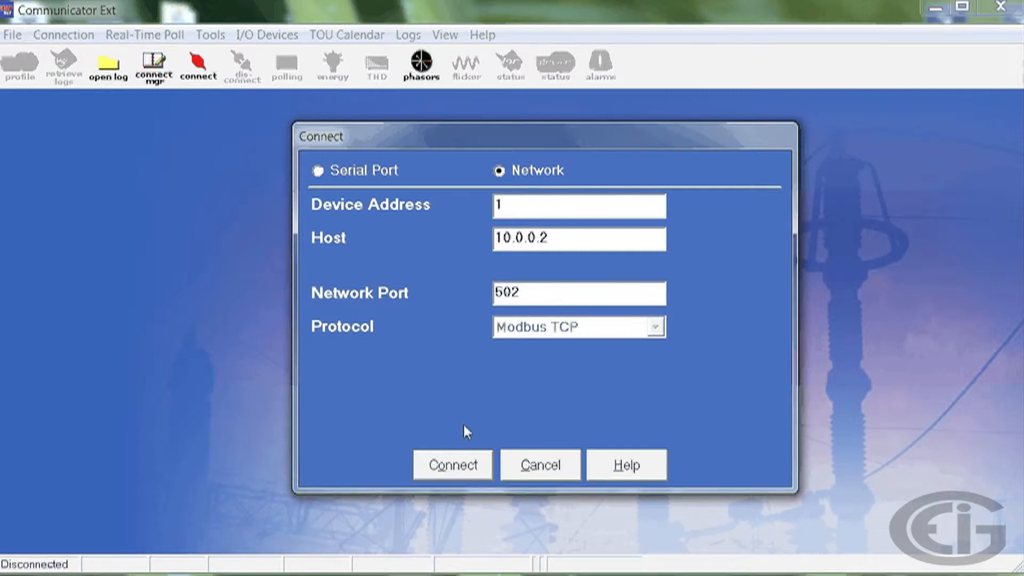
pyautogui.click(451, 464)
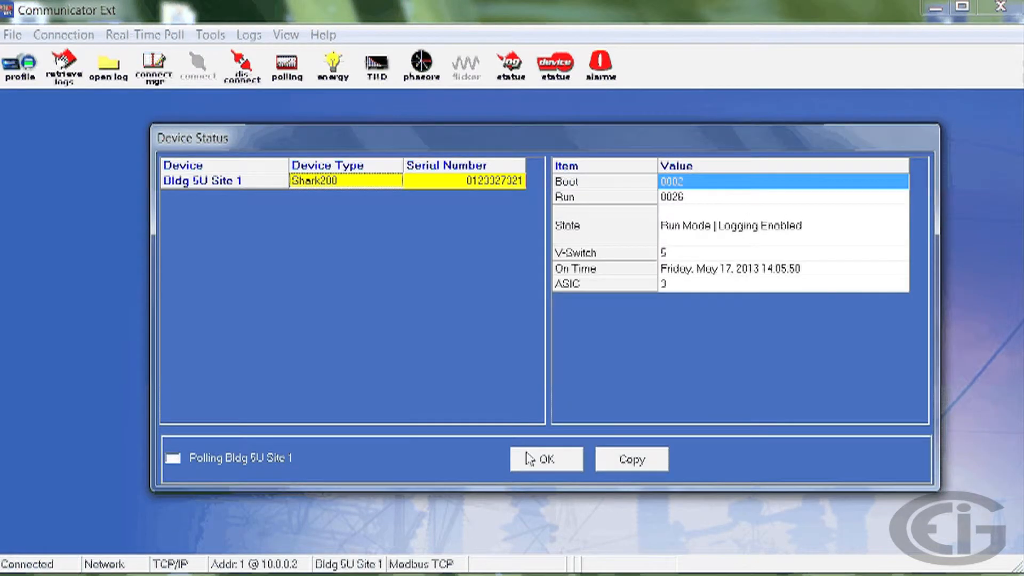
# Step: Dismiss the device status and bring up the 'Bldg 5U Site 1' device profile
pyautogui.click(546, 458)
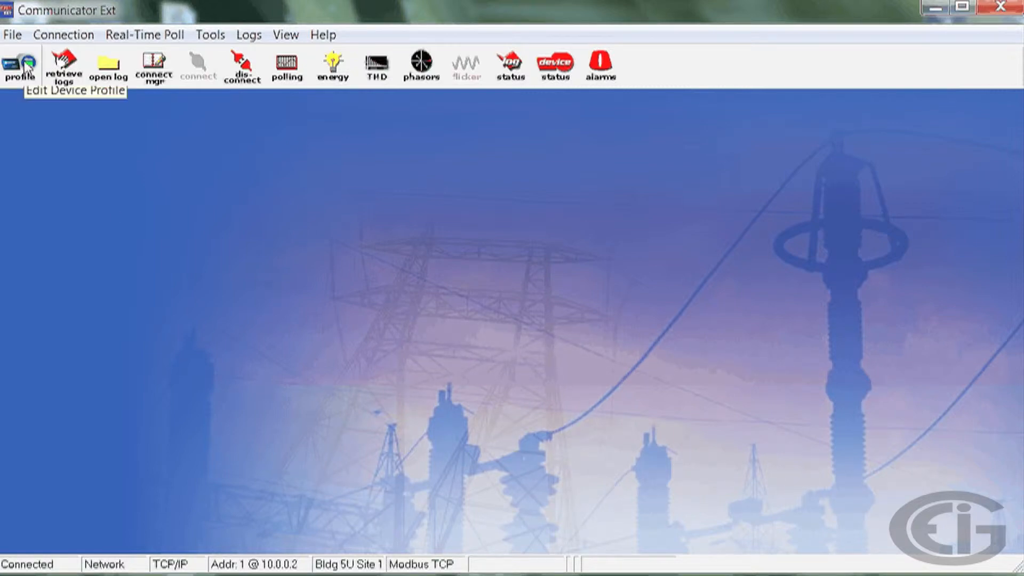
pyautogui.click(19, 65)
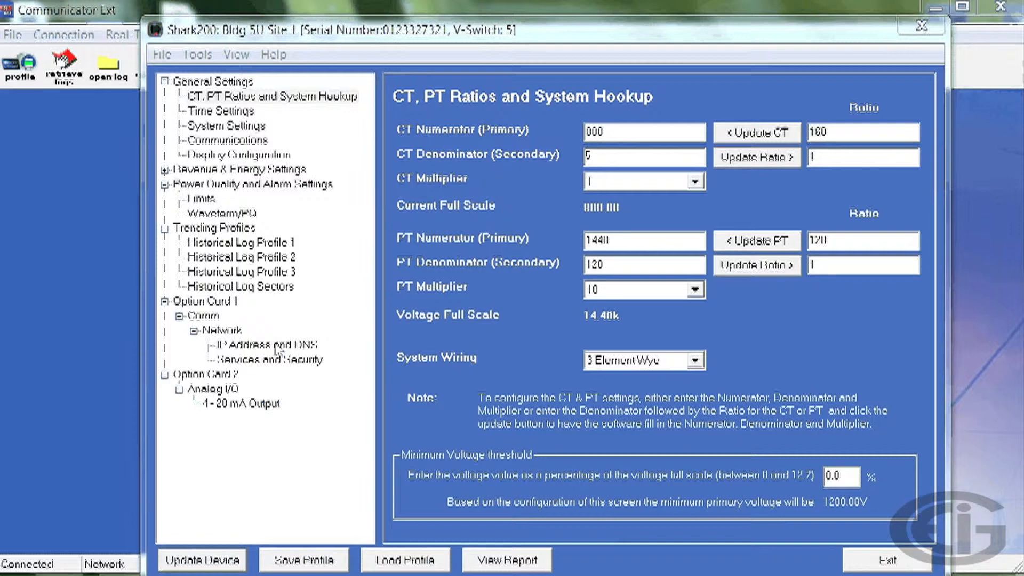
# Step: Change Option Card 1's IP address last octet from 002 to 099
pyautogui.click(264, 345)
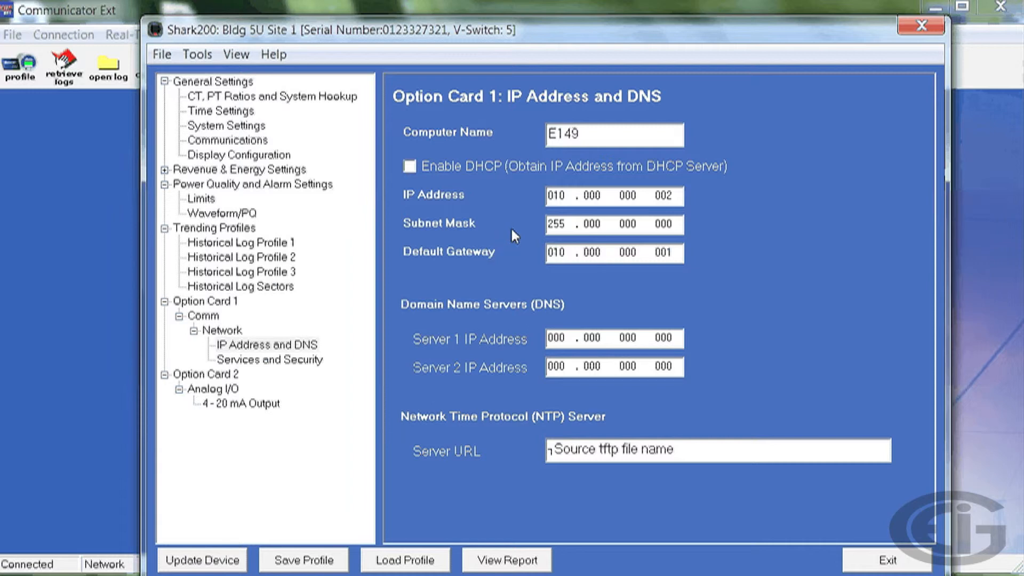
pyautogui.moveTo(536, 212)
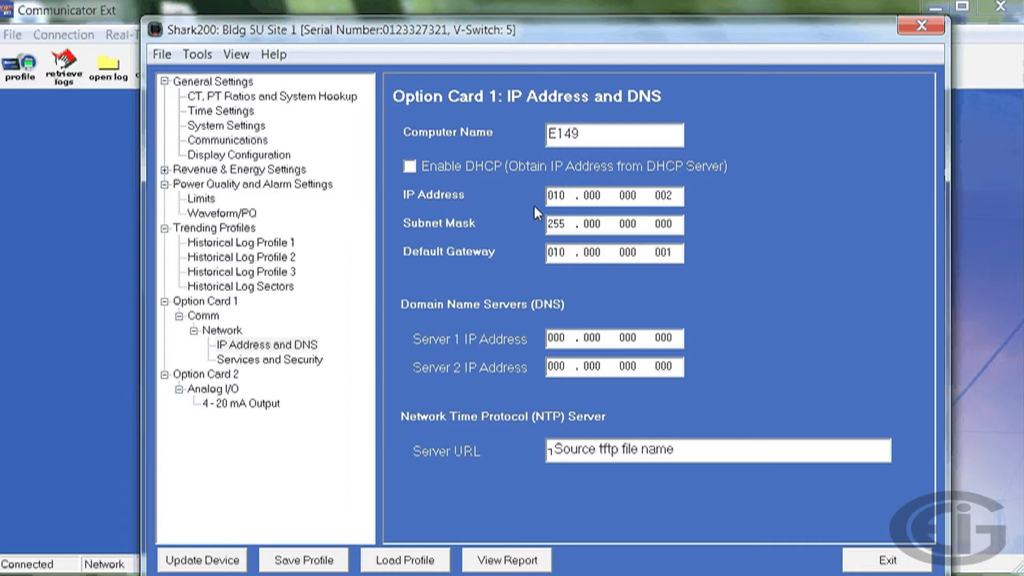
pyautogui.click(558, 195)
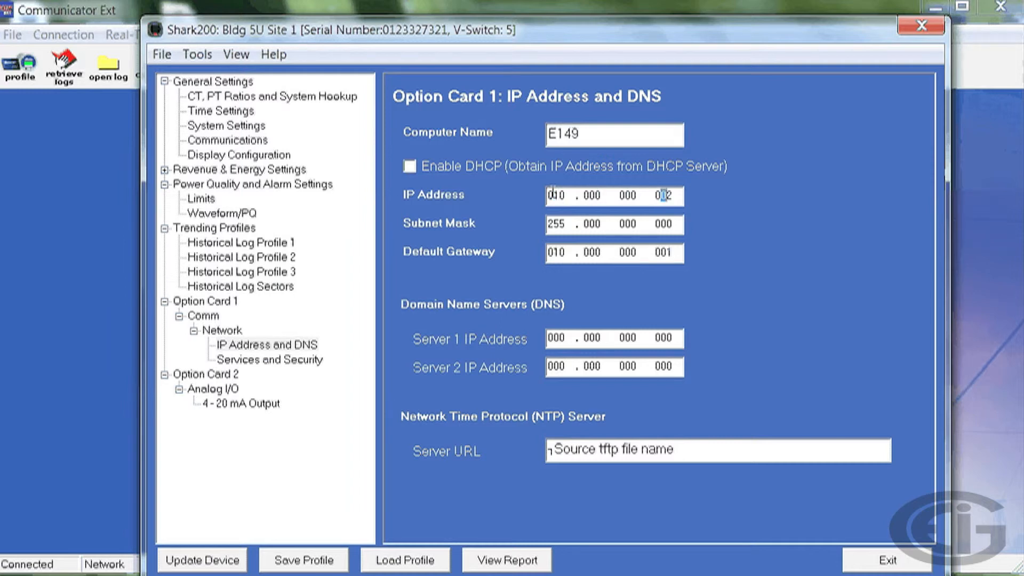
pyautogui.write('099')
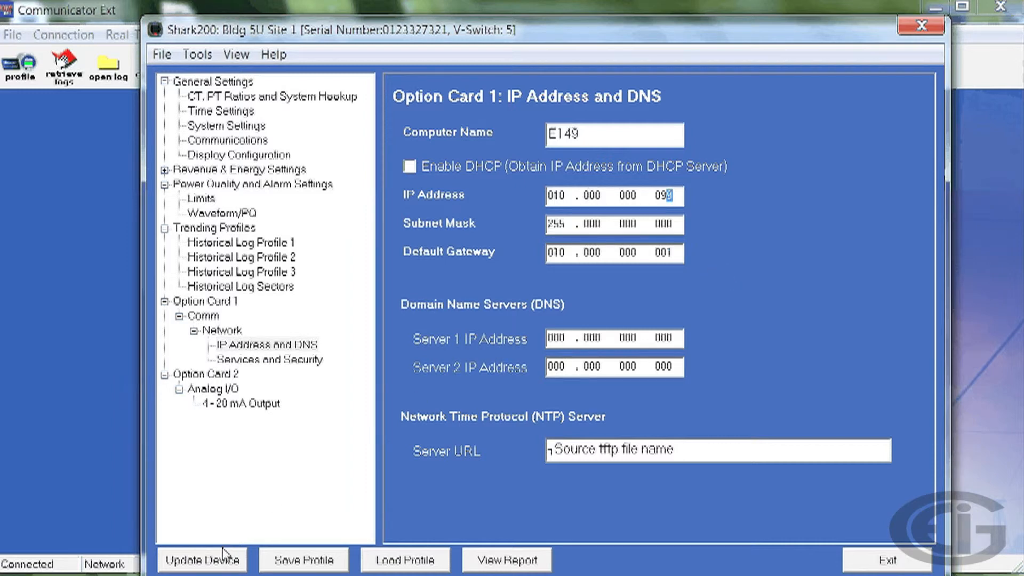
# Step: Update the meter with the new IP address and confirm writing the settings
pyautogui.click(202, 560)
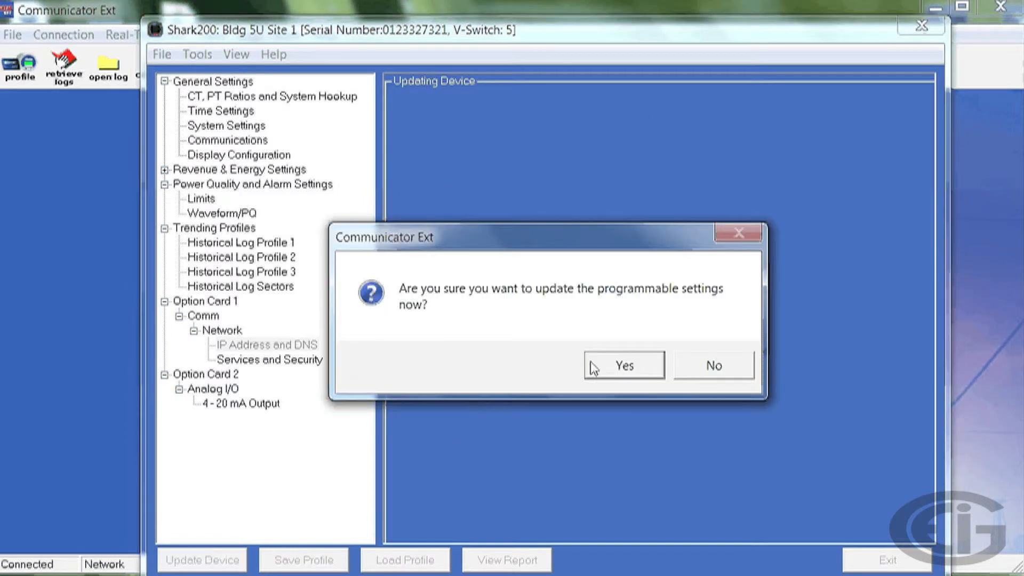
pyautogui.click(622, 365)
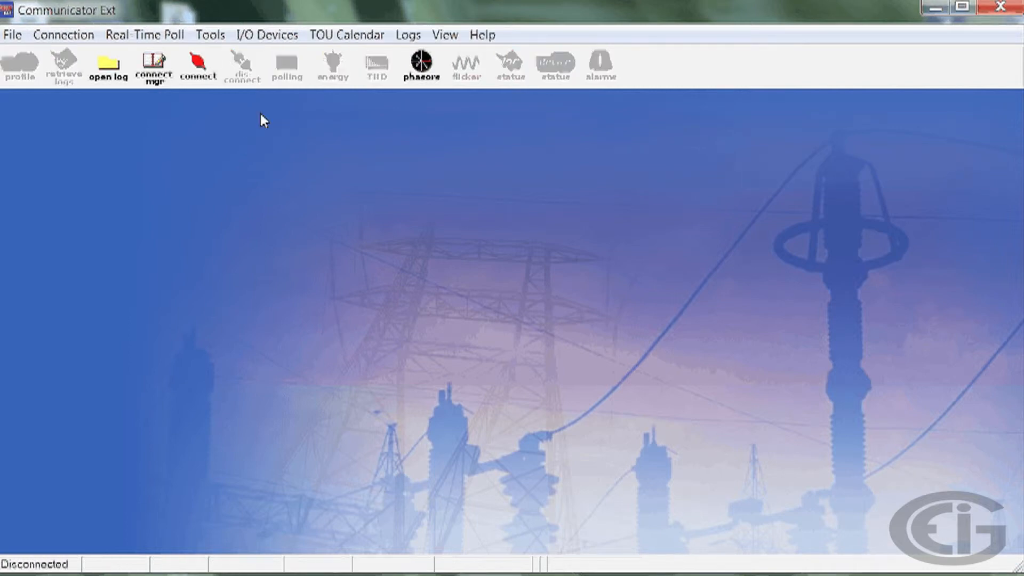
pyautogui.moveTo(224, 168)
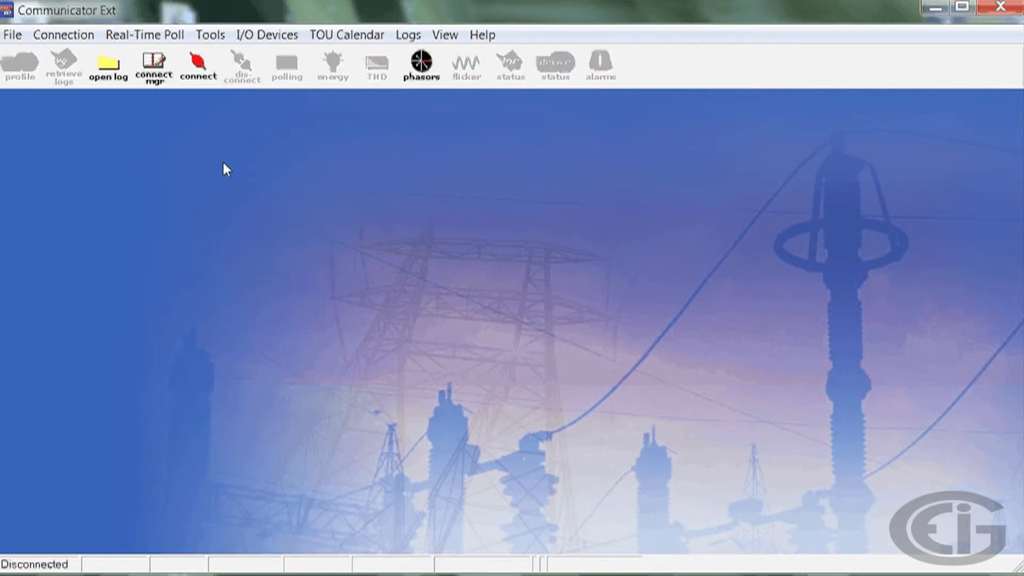
# Step: Reconnect to the meter at its new address 10.0.0.99
pyautogui.click(198, 65)
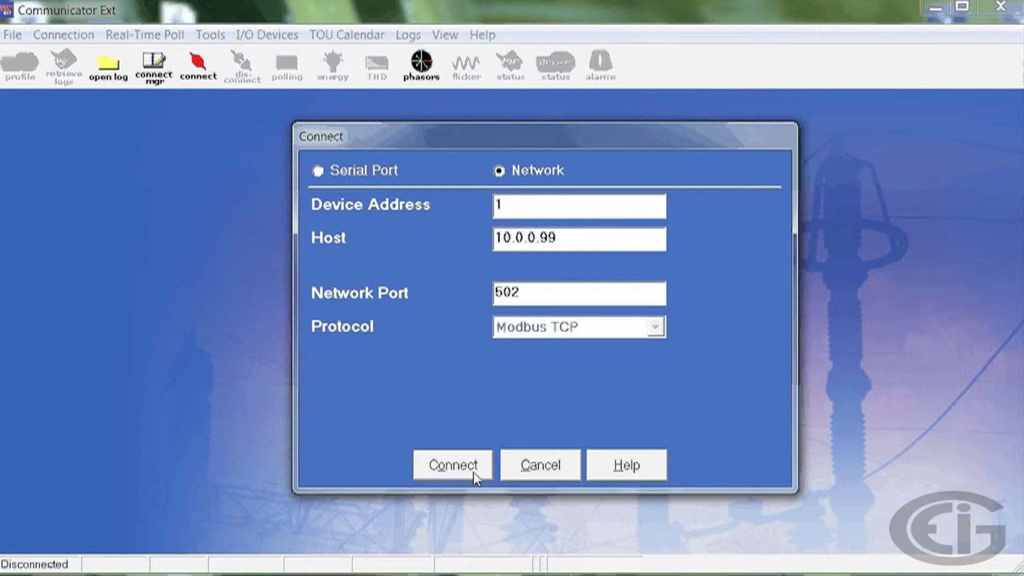
pyautogui.click(452, 464)
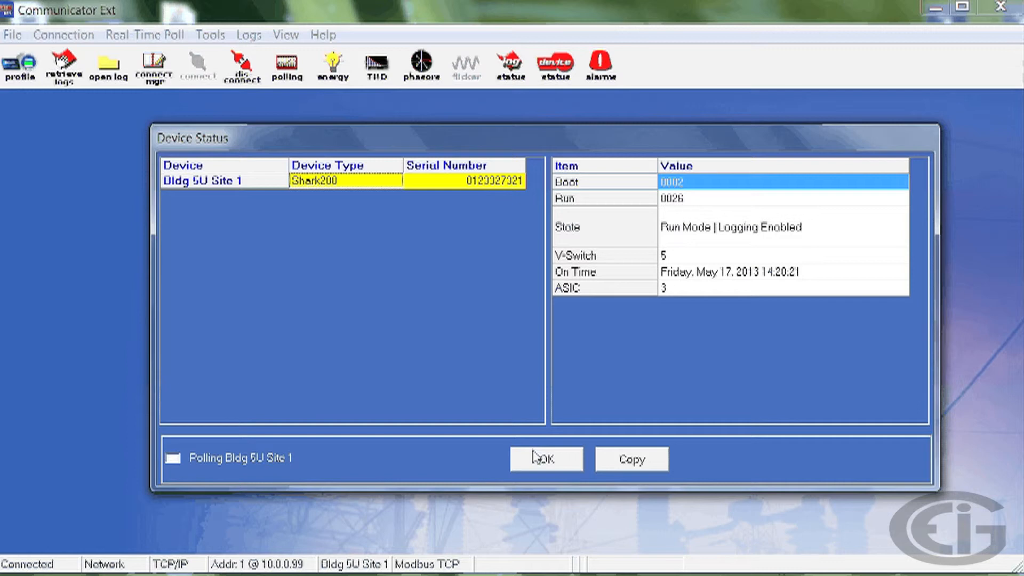
pyautogui.click(545, 459)
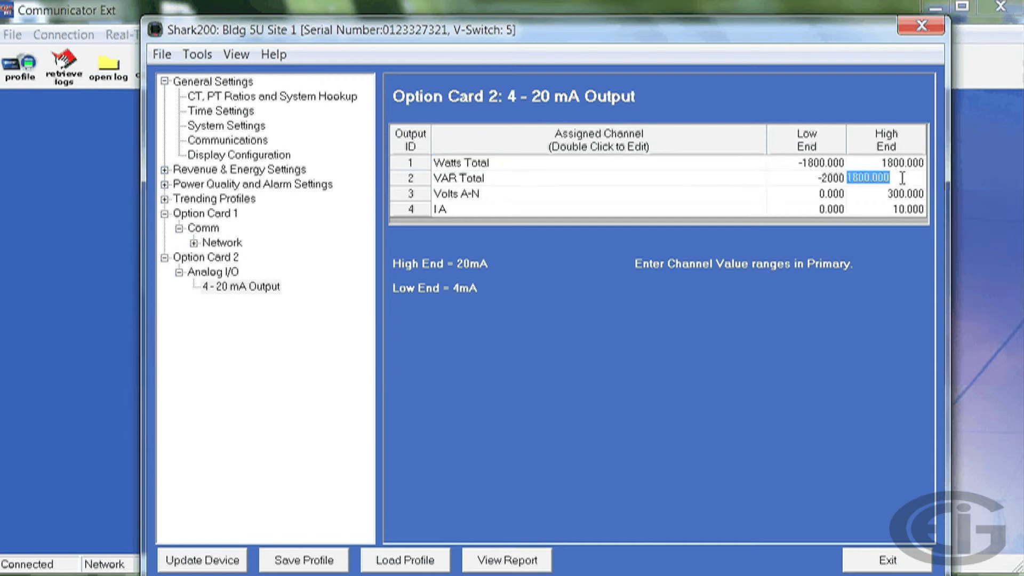
# Step: Enter VAR Total high end 2000 and check the low end reads -2000
pyautogui.write('2000')
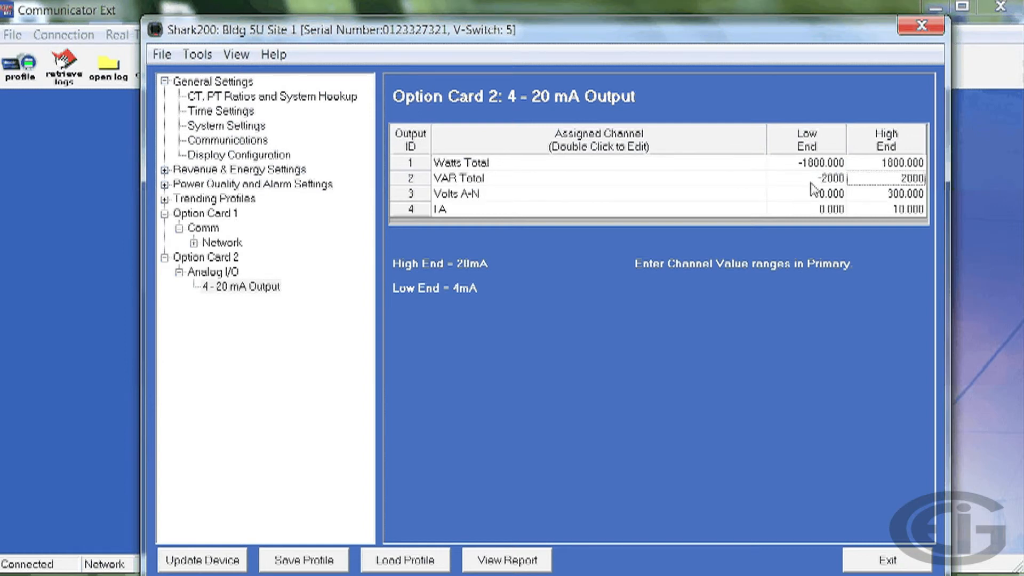
pyautogui.click(807, 178)
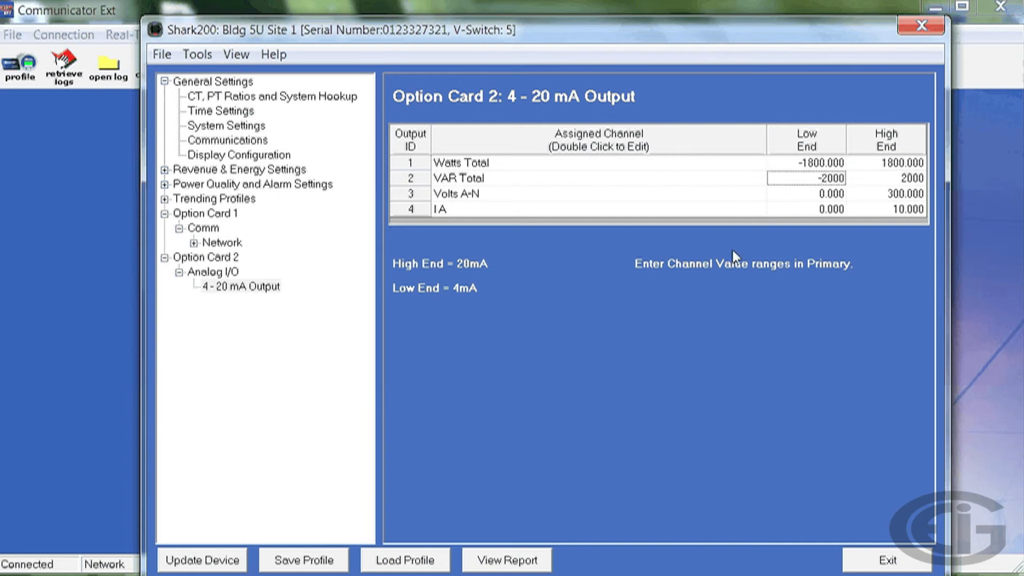
pyautogui.moveTo(788, 317)
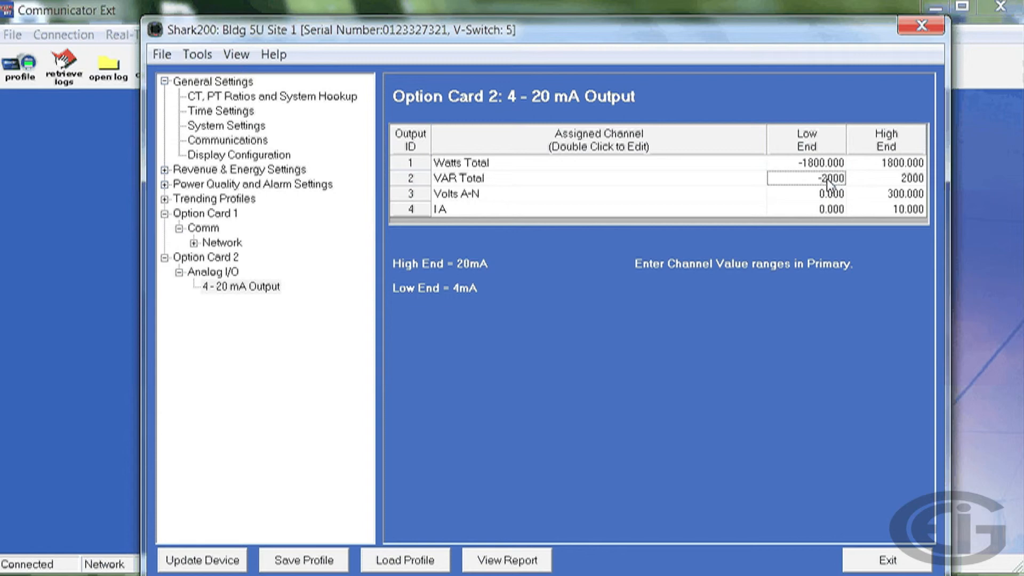
pyautogui.doubleClick(822, 178)
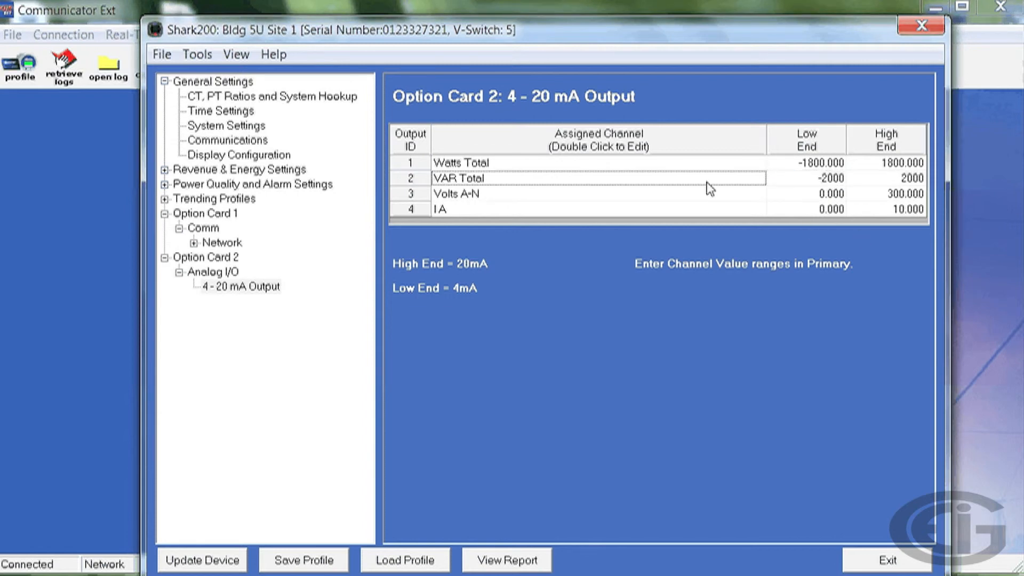
pyautogui.moveTo(758, 283)
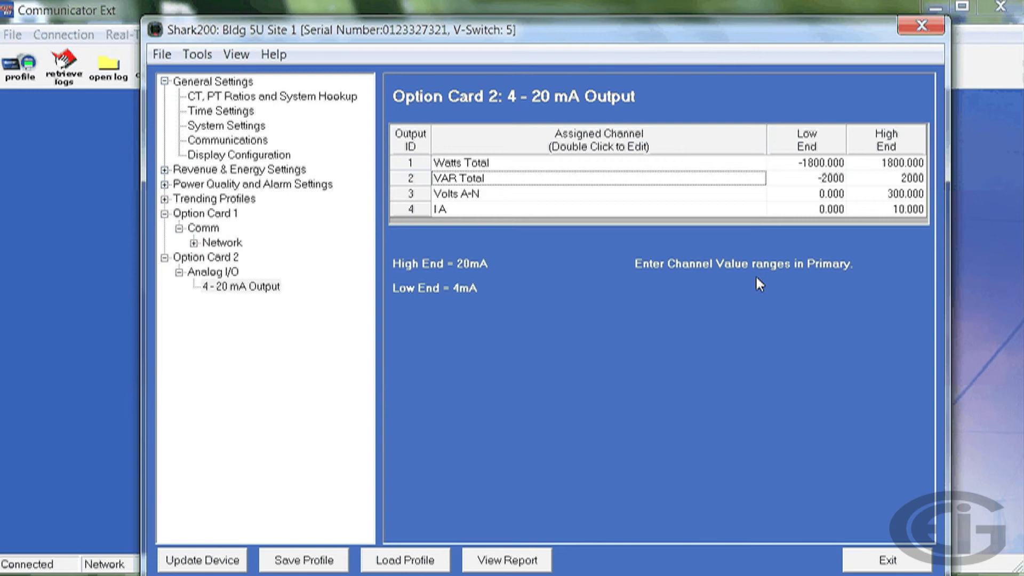
pyautogui.moveTo(757, 295)
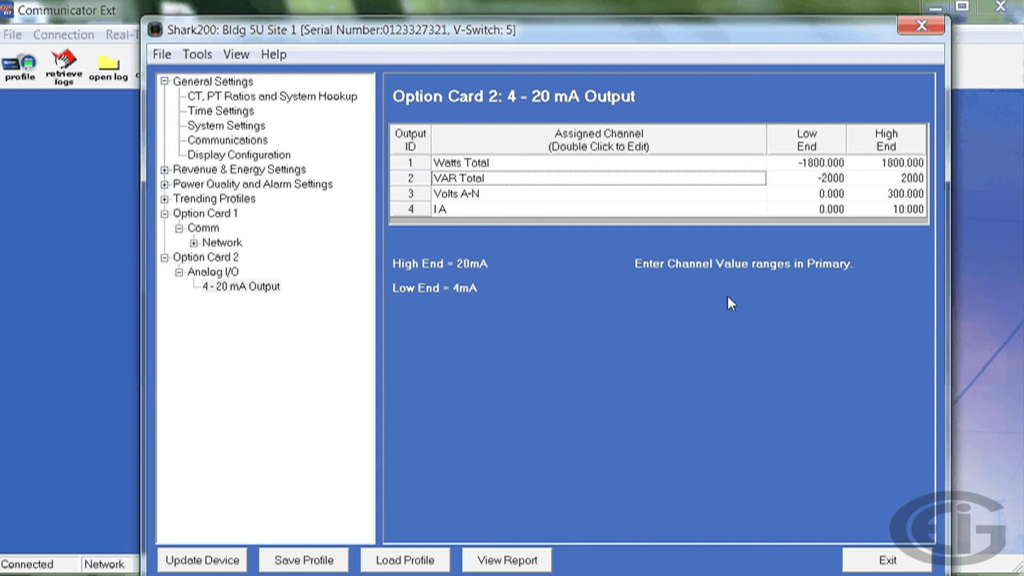
pyautogui.moveTo(729, 268)
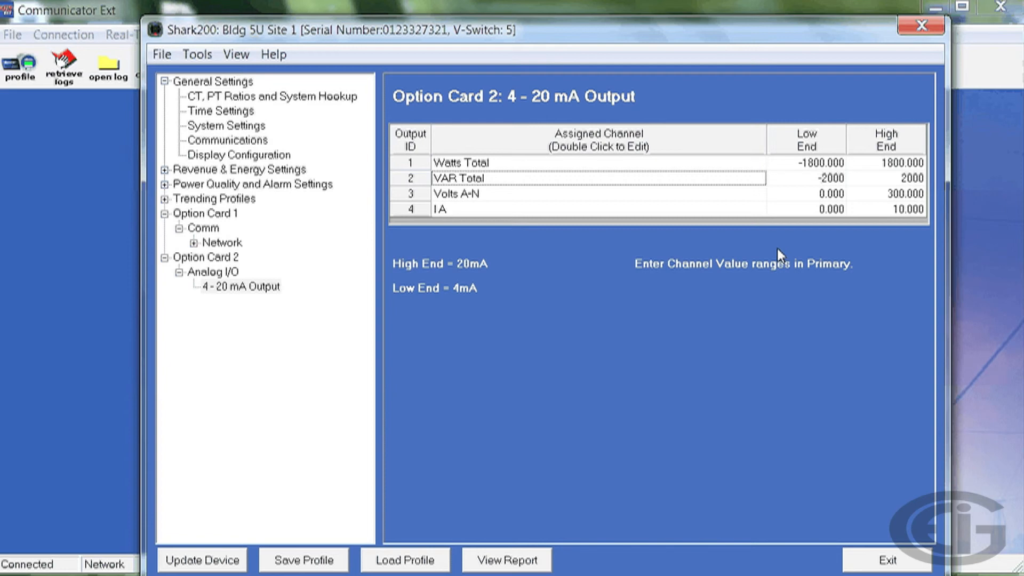
pyautogui.moveTo(555, 271)
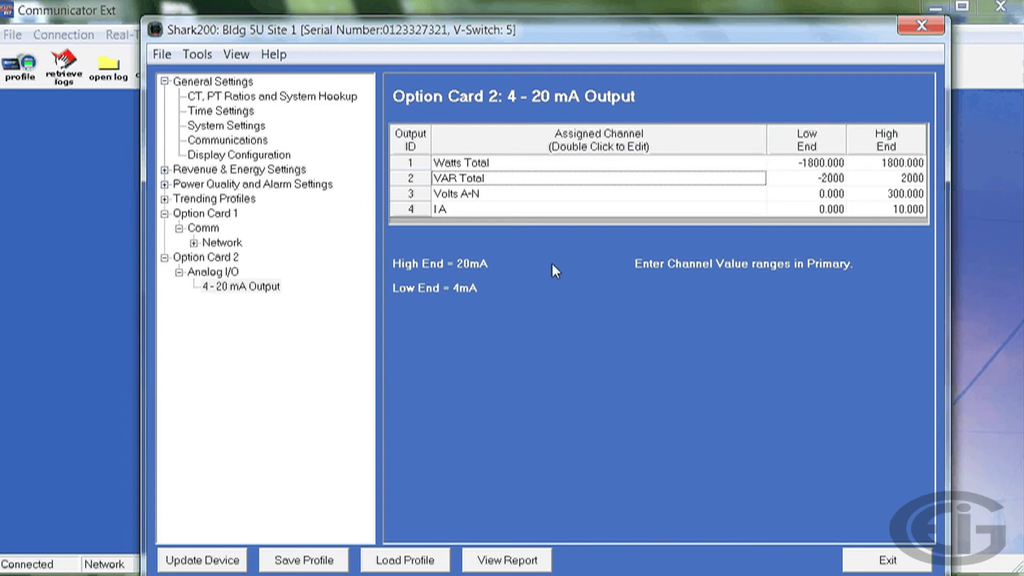